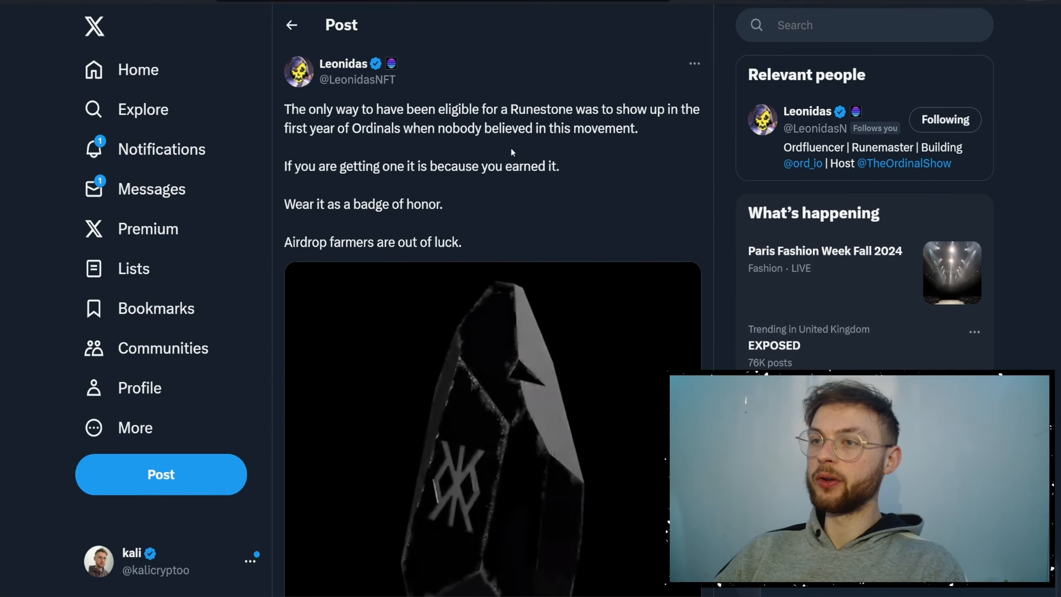
# Bring up the Runestone airdrop address verifier in the OKX Web3 tab.
pyautogui.scroll(-3)
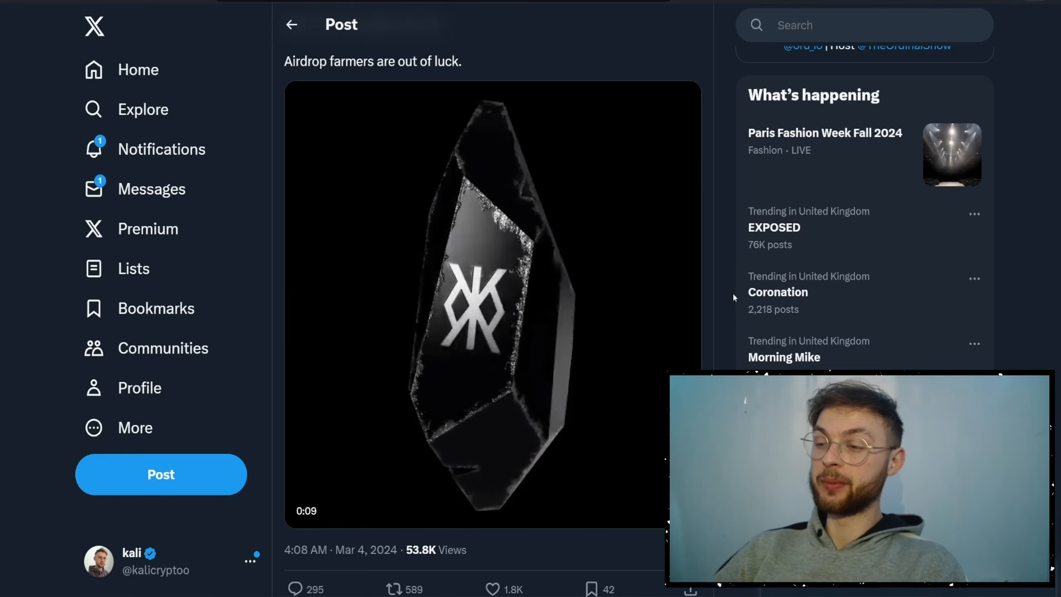
pyautogui.click(491, 303)
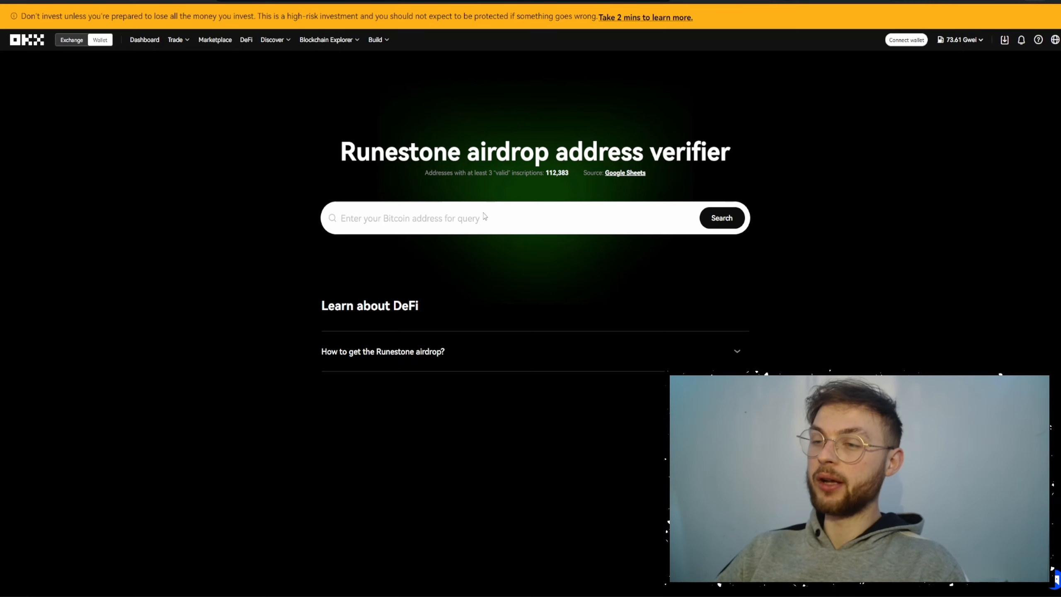
pyautogui.moveTo(445, 314)
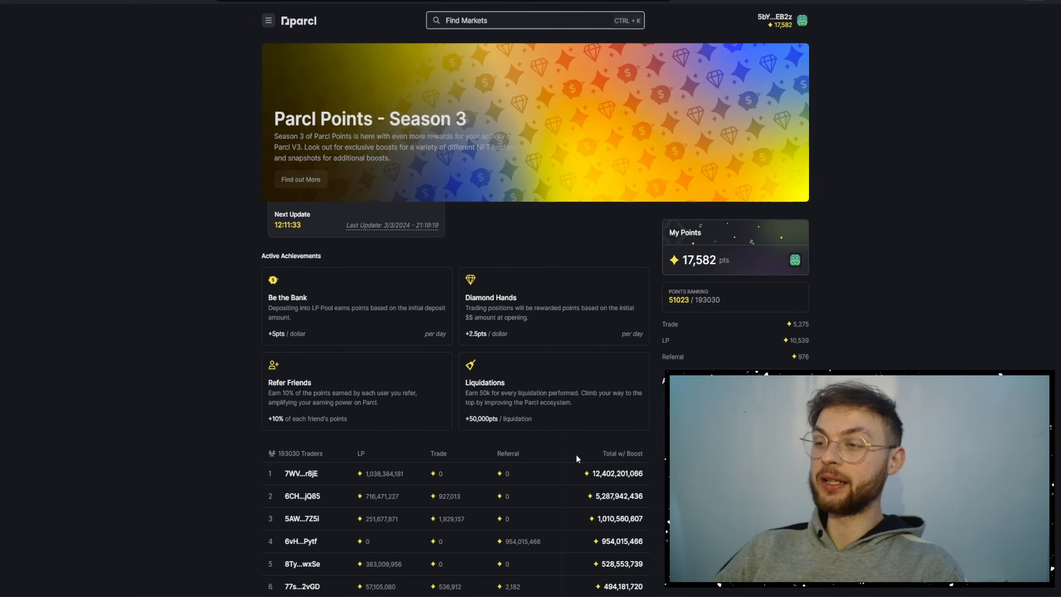
pyautogui.moveTo(435, 445)
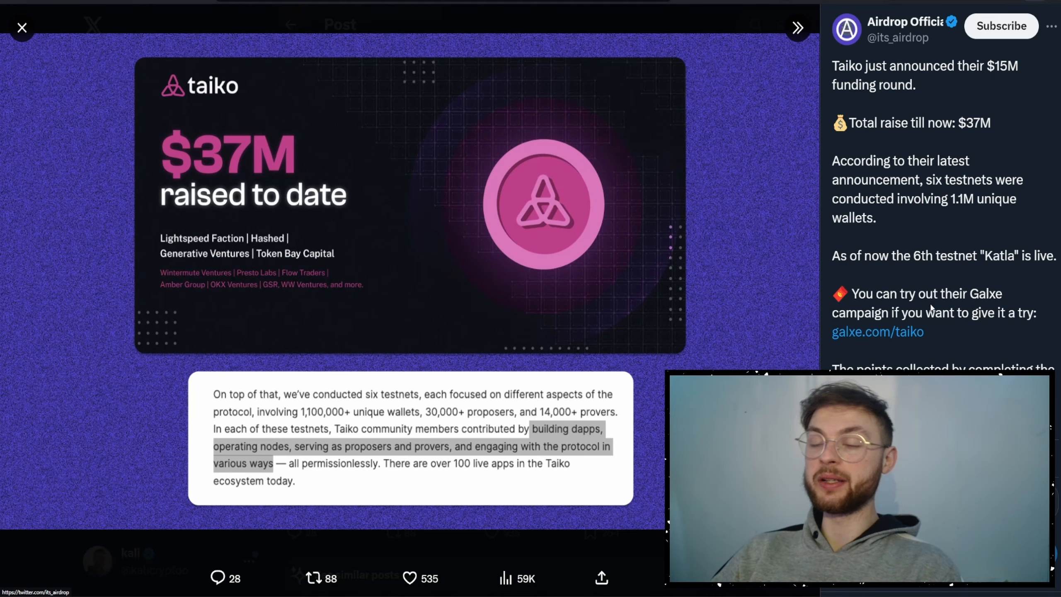
pyautogui.moveTo(631, 305)
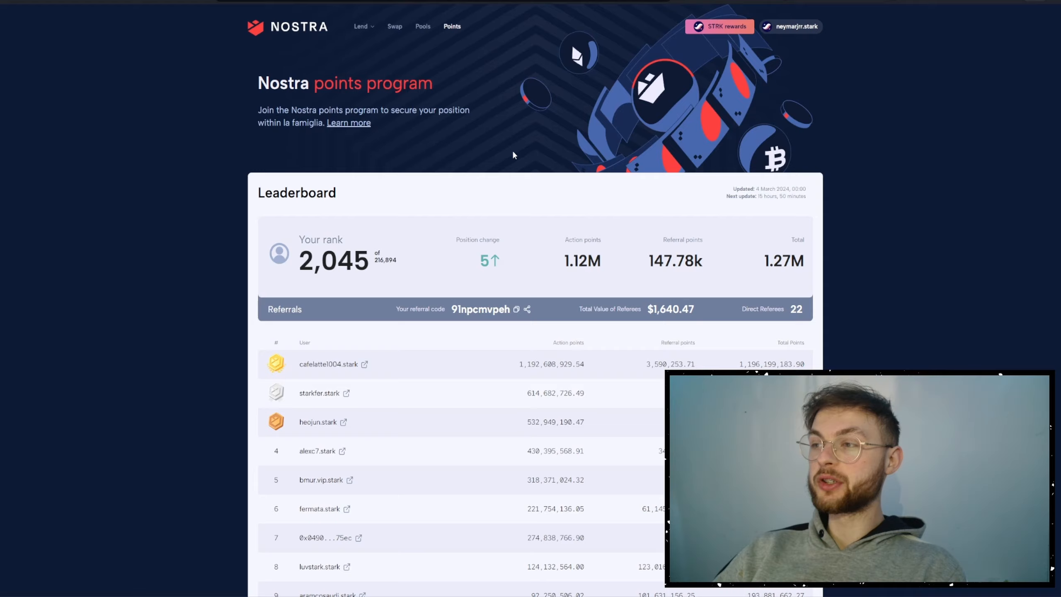
pyautogui.moveTo(520, 158)
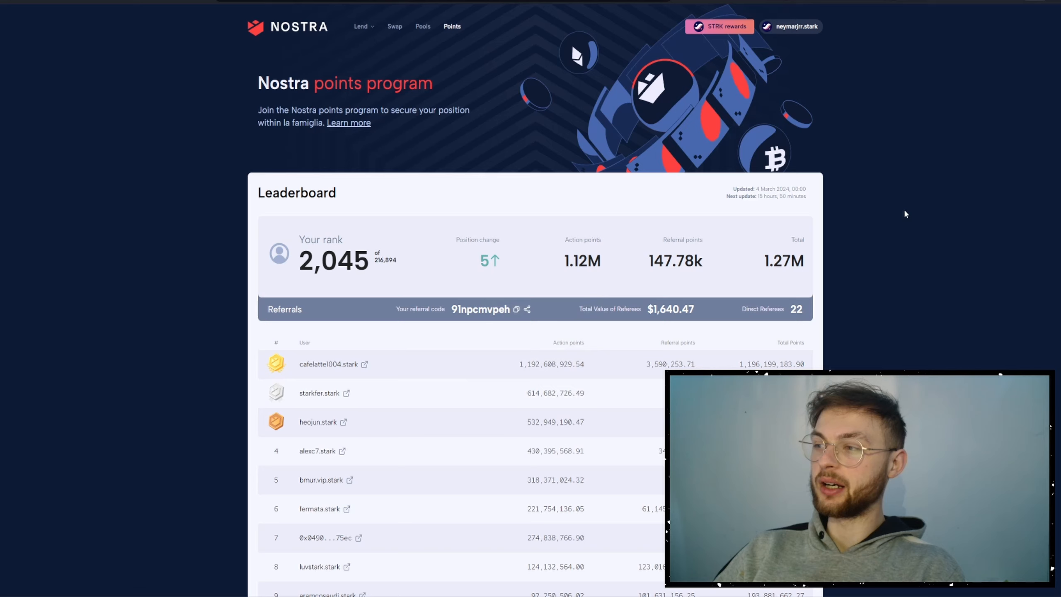
# Show the Nostra points leaderboard with rank, action points and referral totals.
pyautogui.click(422, 26)
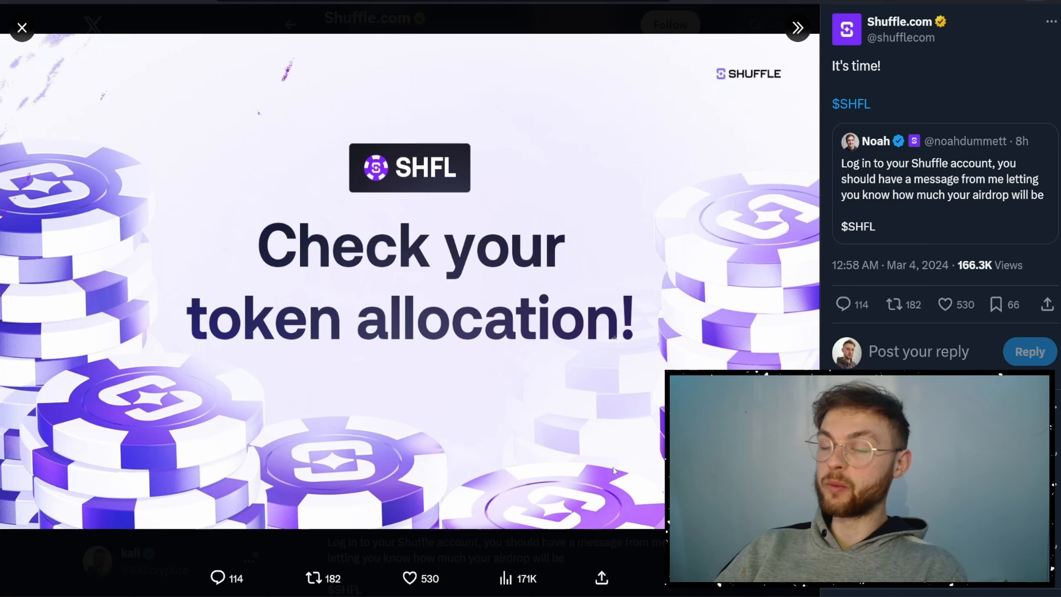
# Close the enlarged Shuffle SHFL allocation image and return to the kalicryptoo profile.
pyautogui.click(22, 28)
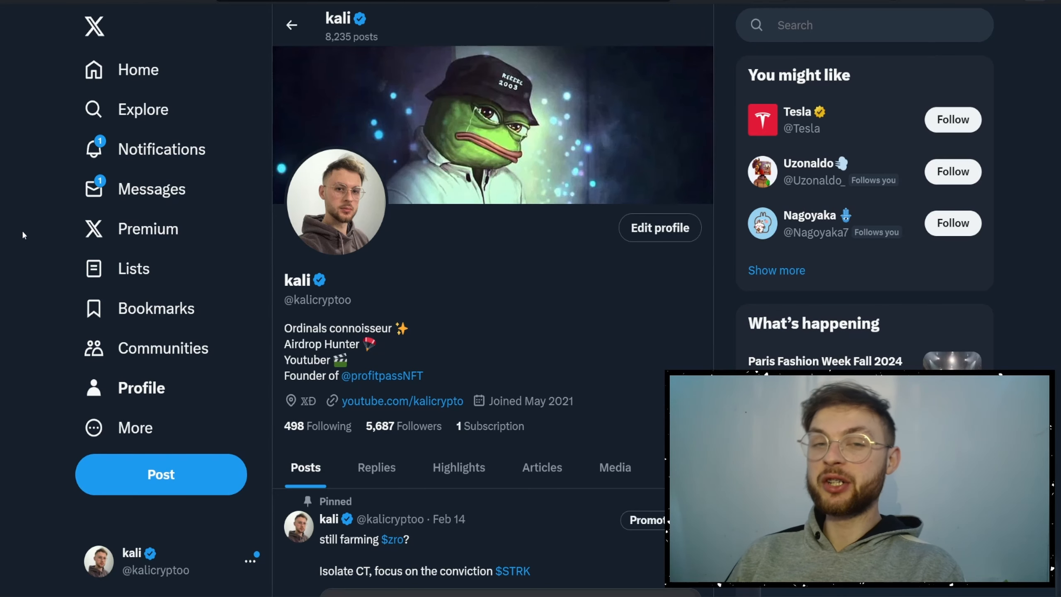